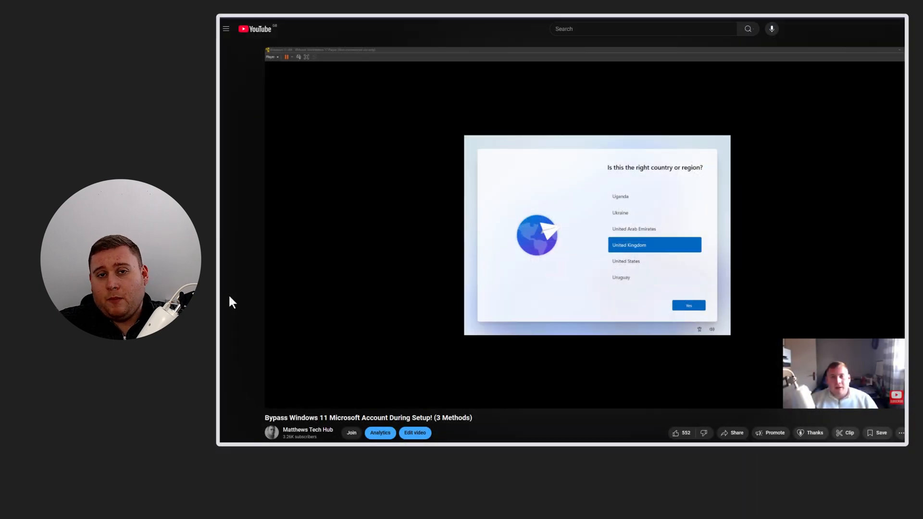
{"action": "mouse_move", "coordinate": [391, 391]}
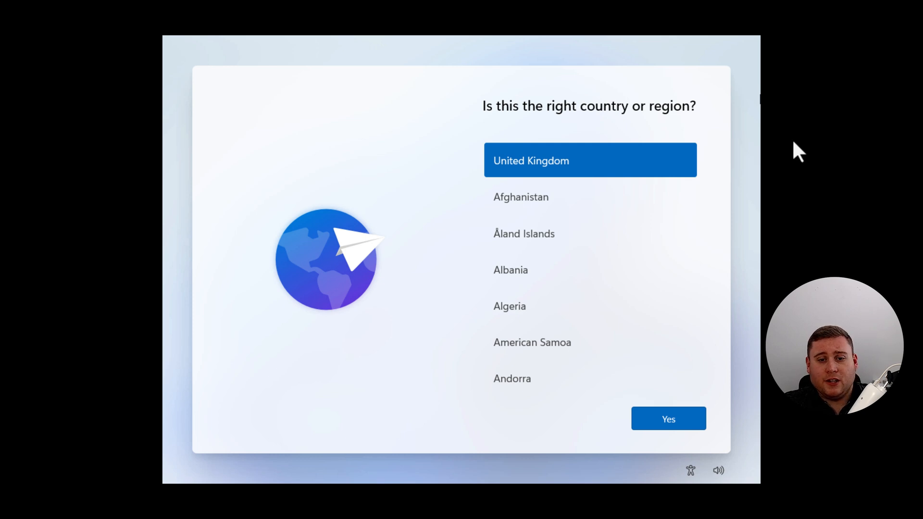
{"action": "mouse_move", "coordinate": [446, 107]}
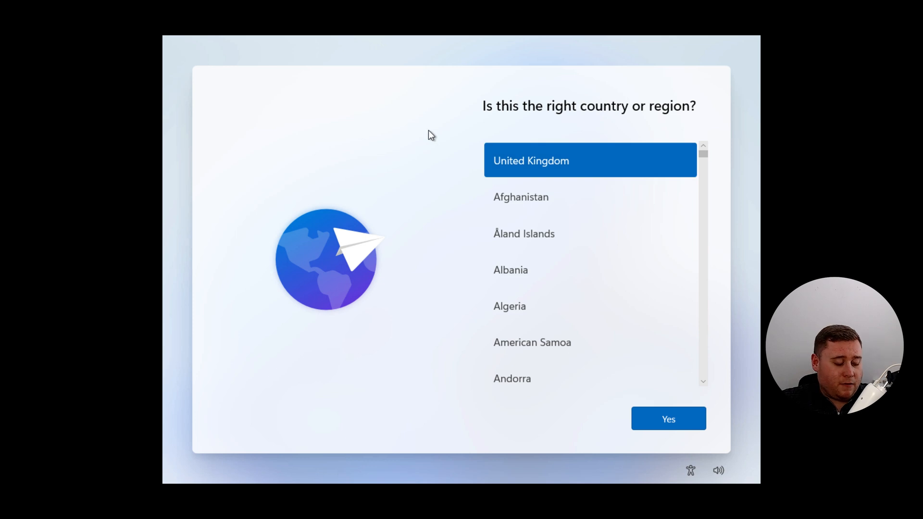
Open Command Prompt over setup and run 'start ms-cxh:localonly'
{"action": "key", "text": "Shift+F10"}
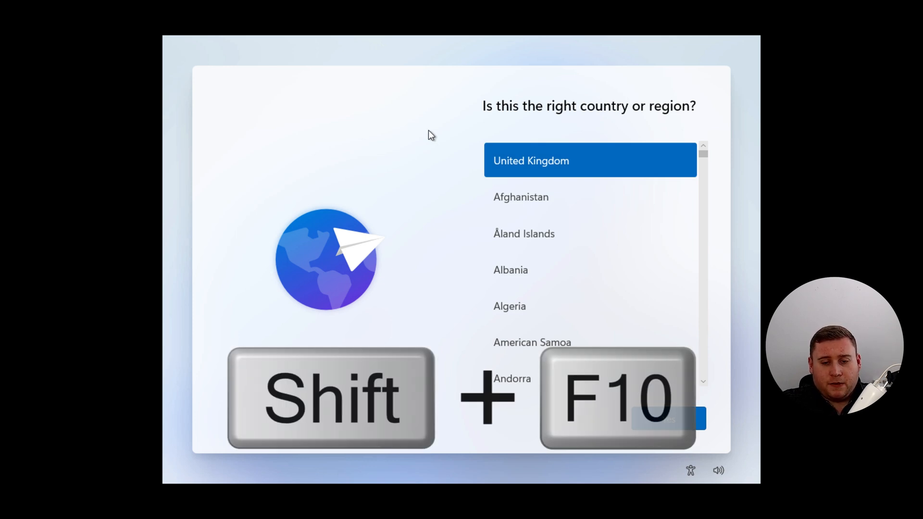
{"action": "key", "text": "shift+f10"}
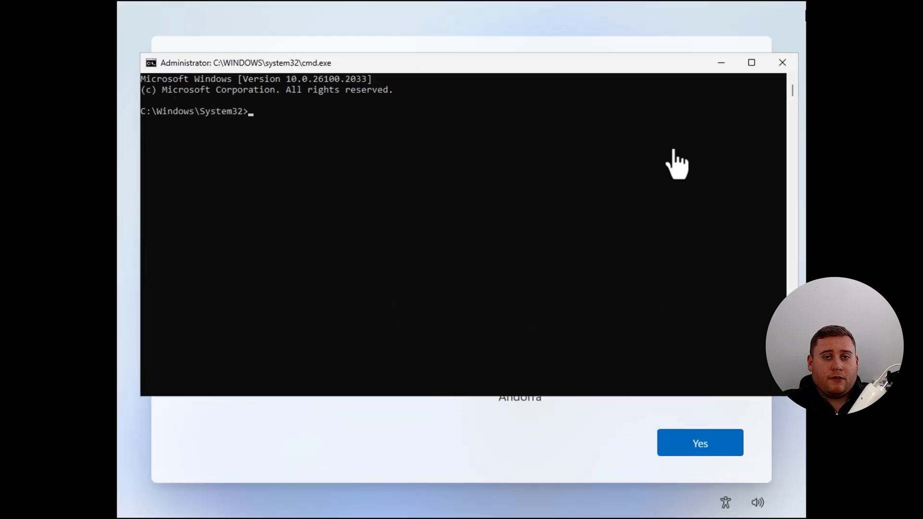
{"action": "mouse_move", "coordinate": [580, 183]}
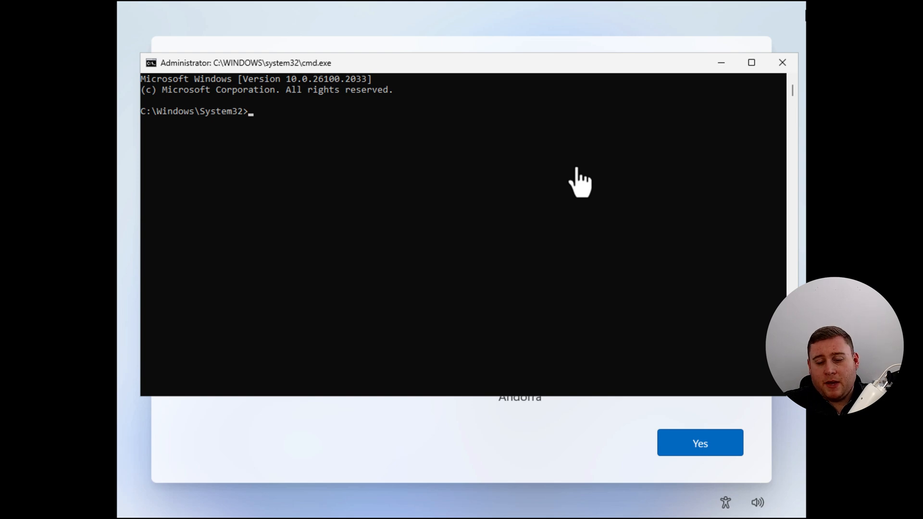
{"action": "mouse_move", "coordinate": [520, 175]}
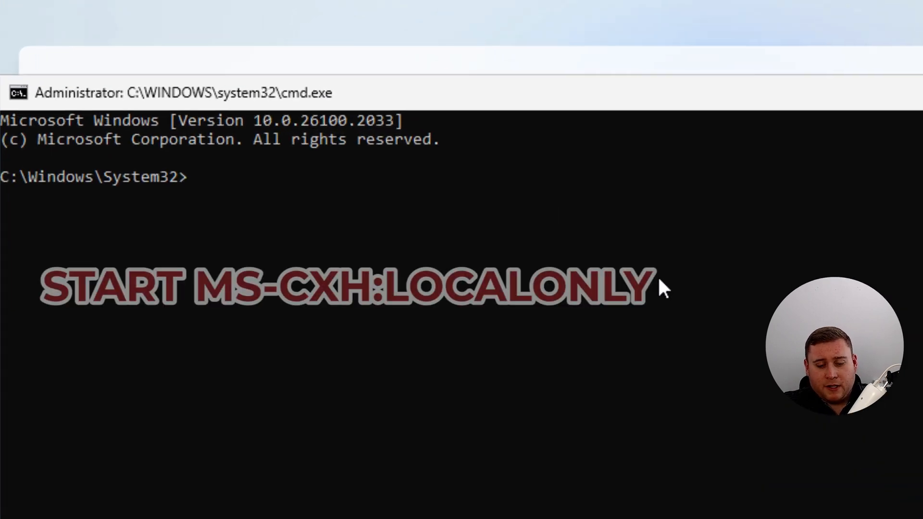
{"action": "type", "text": "start ms"}
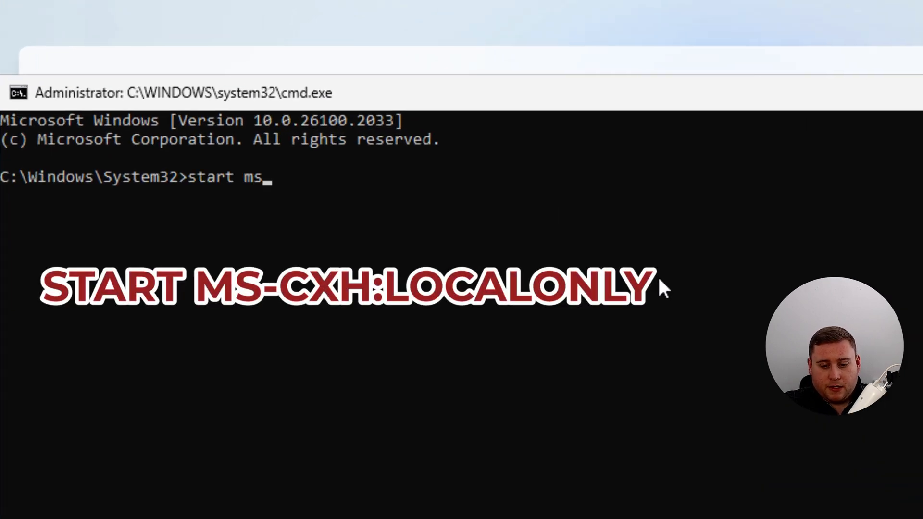
{"action": "type", "text": "-cxh"}
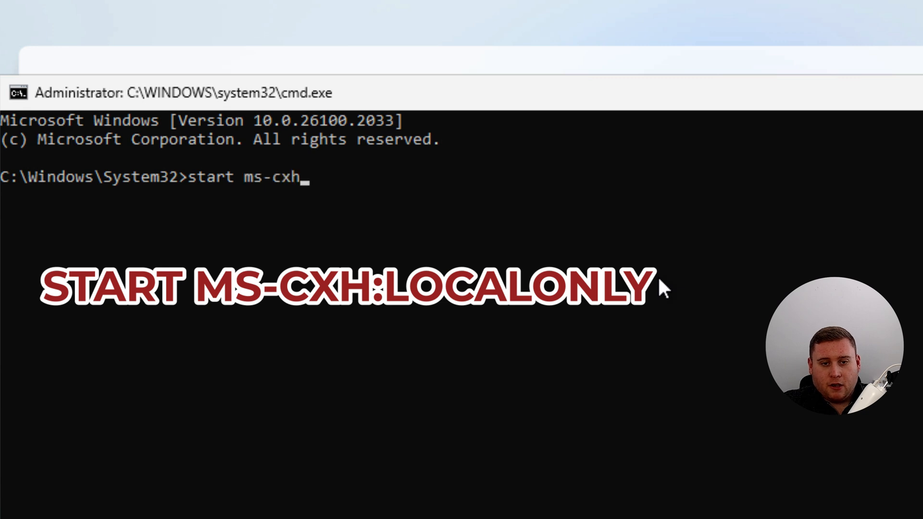
{"action": "type", "text": ":localonly"}
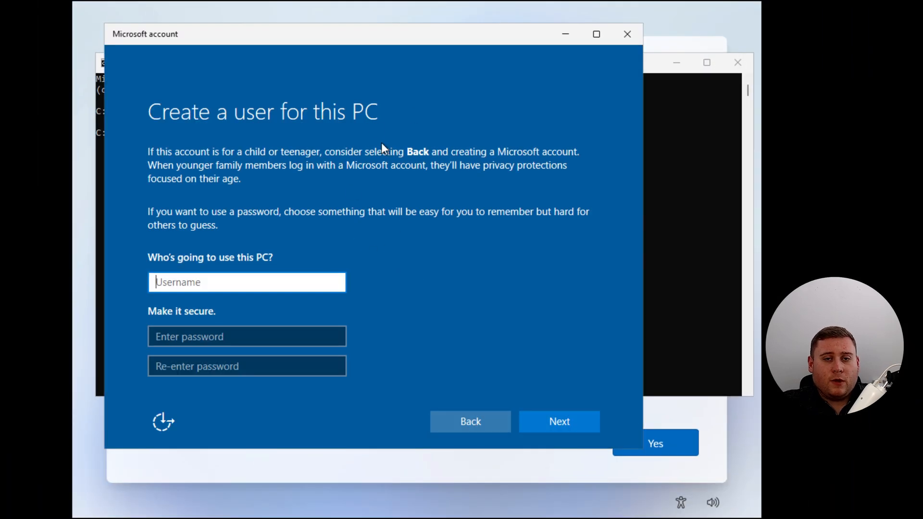
{"action": "mouse_move", "coordinate": [250, 227]}
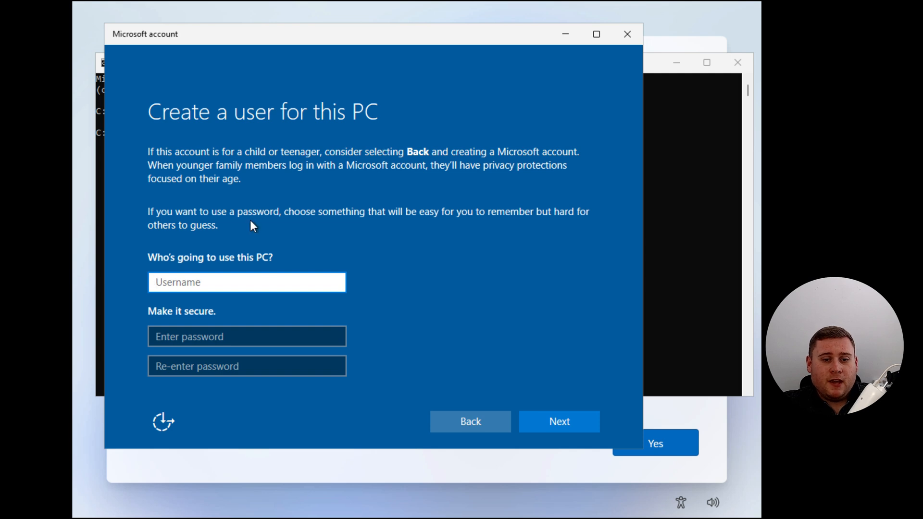
{"action": "mouse_move", "coordinate": [275, 270]}
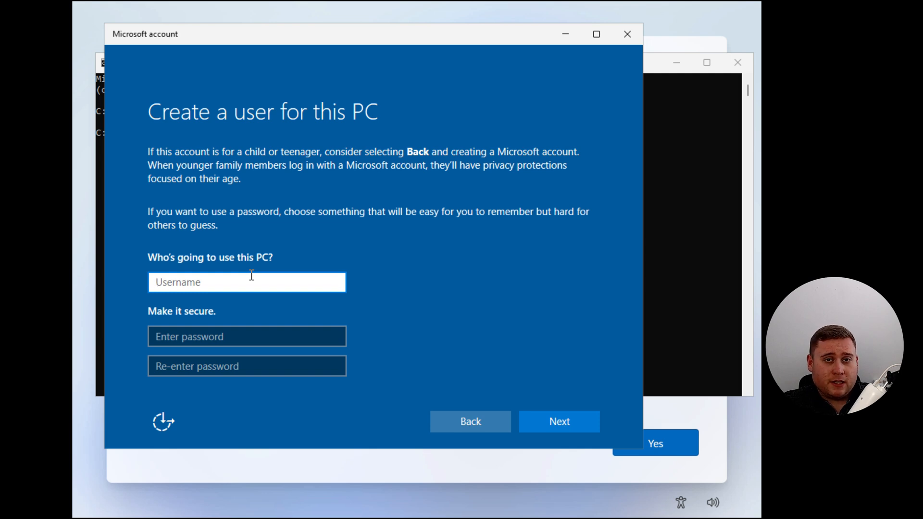
Enter the username 'Matthew' in the local user form and submit it
{"action": "left_click", "coordinate": [247, 282]}
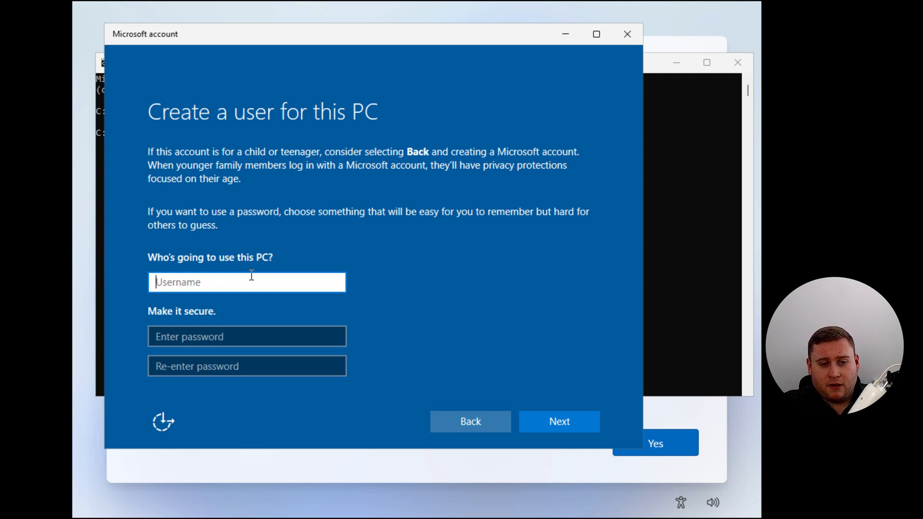
{"action": "type", "text": "Matthew"}
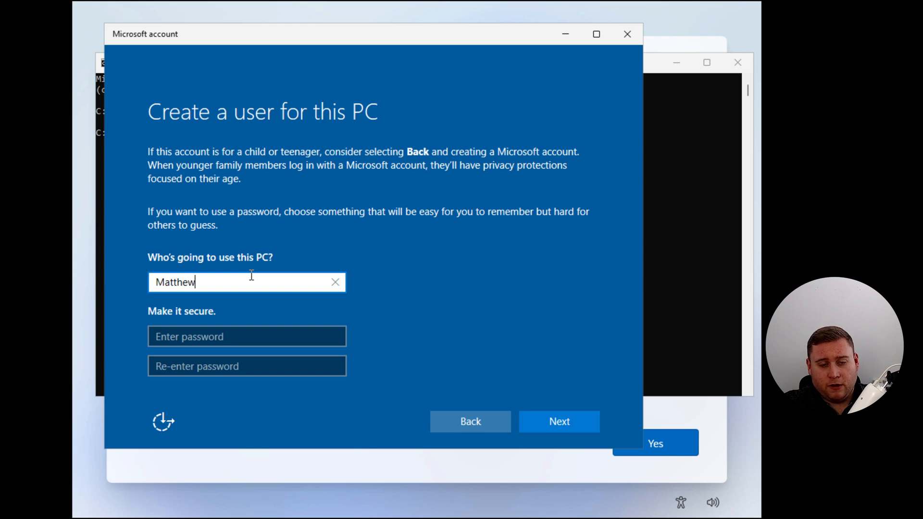
{"action": "left_click", "coordinate": [247, 336]}
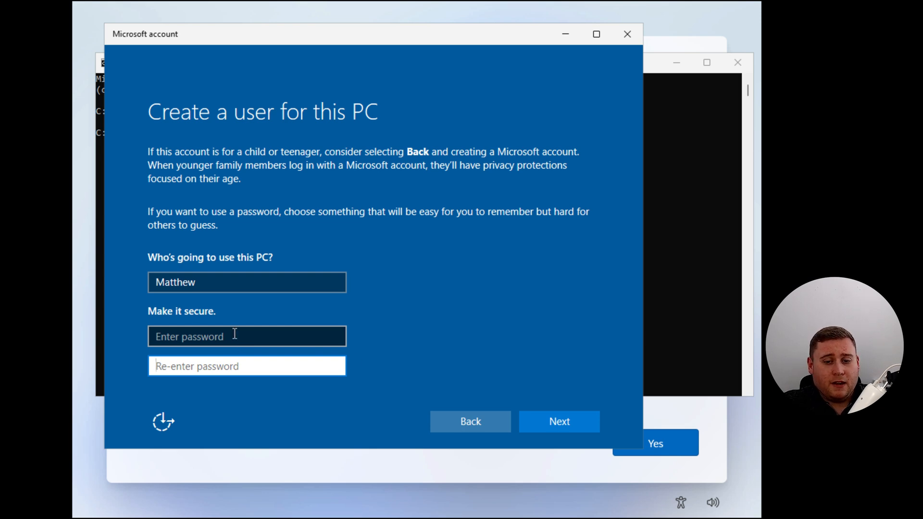
{"action": "left_click", "coordinate": [558, 422]}
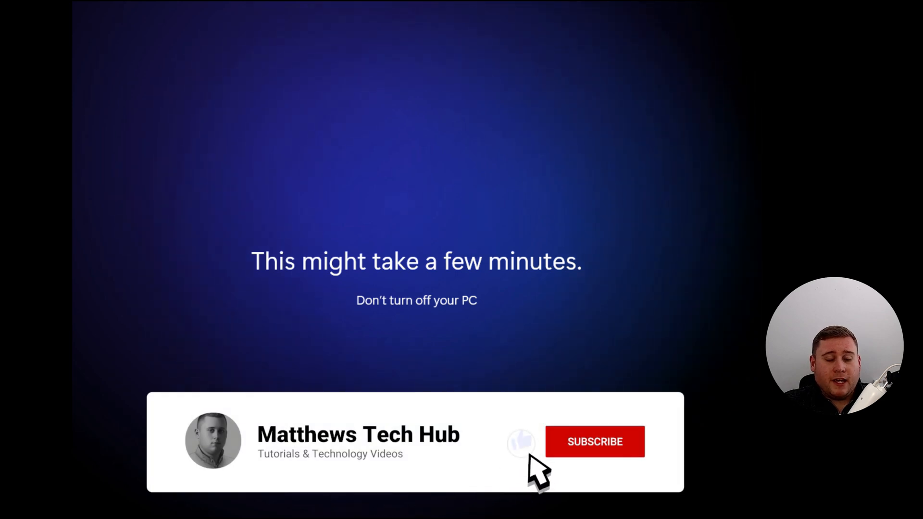
Answer No to location access and tailored diagnostic experiences, accepting each choice
{"action": "left_click", "coordinate": [594, 442]}
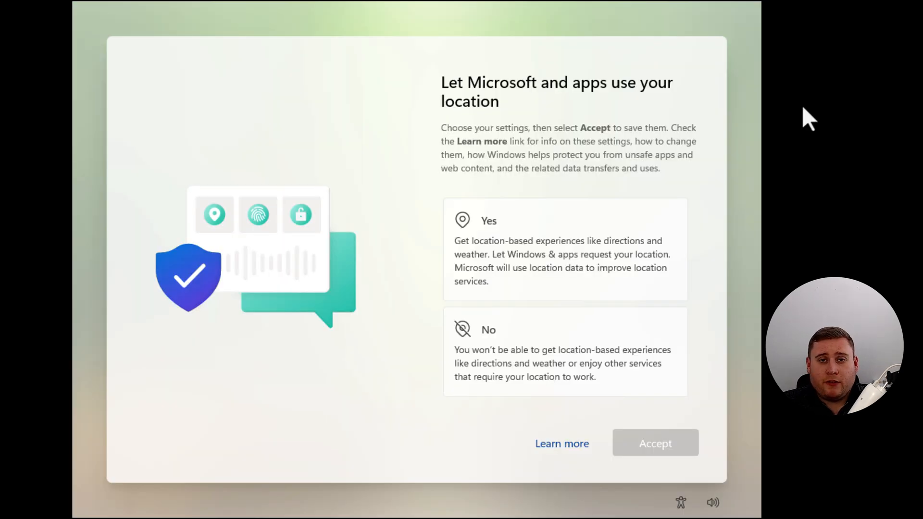
{"action": "mouse_move", "coordinate": [545, 186]}
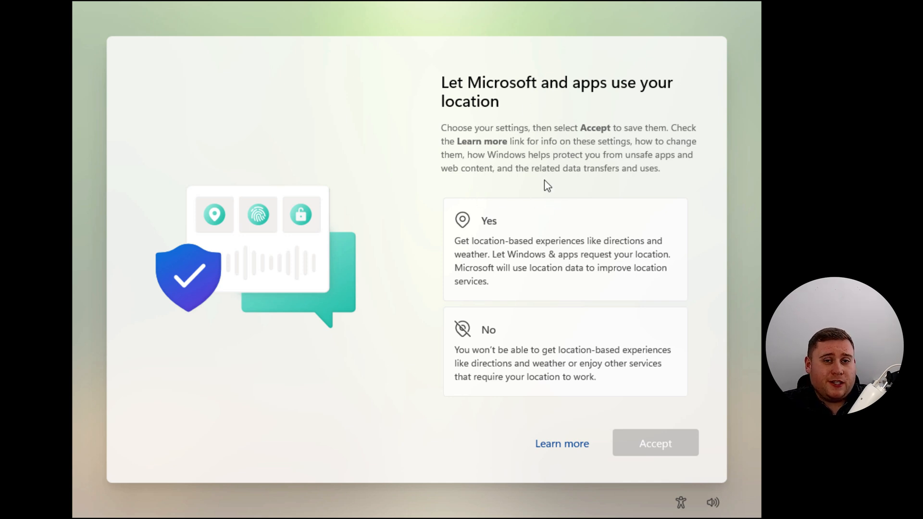
{"action": "mouse_move", "coordinate": [559, 118]}
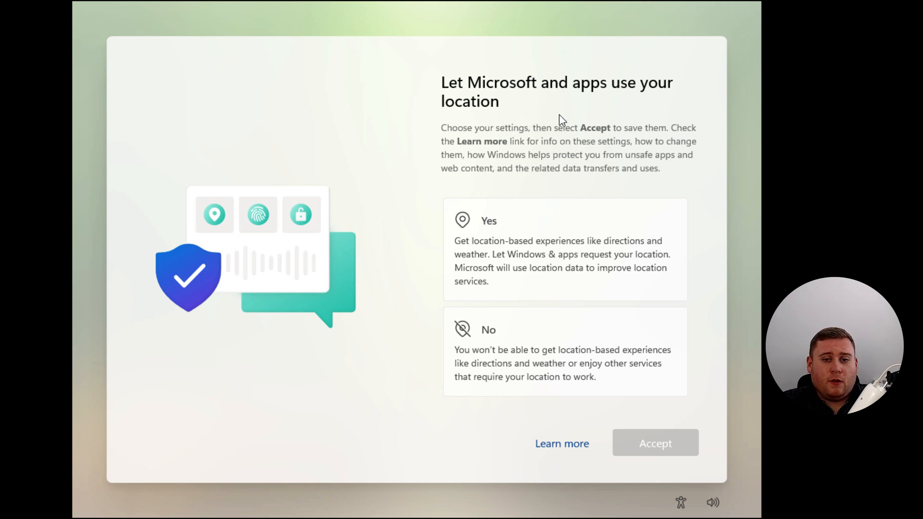
{"action": "mouse_move", "coordinate": [547, 115]}
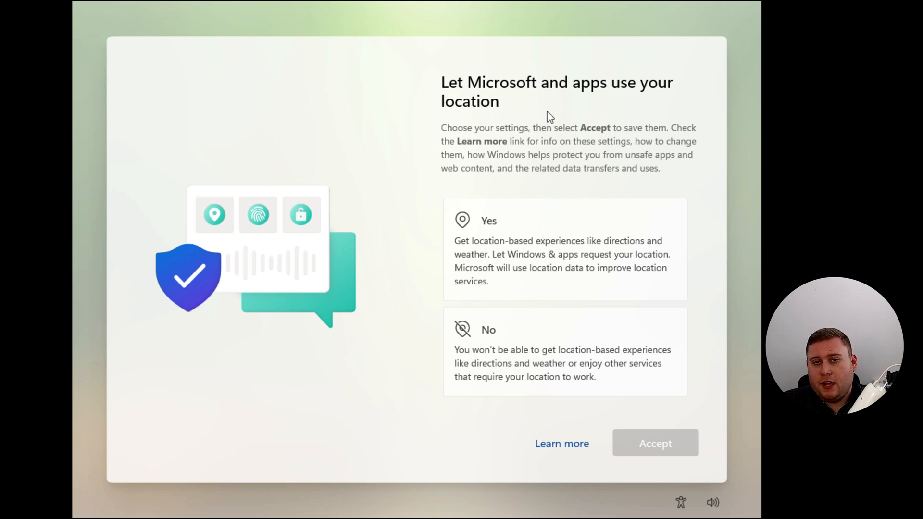
{"action": "mouse_move", "coordinate": [544, 116]}
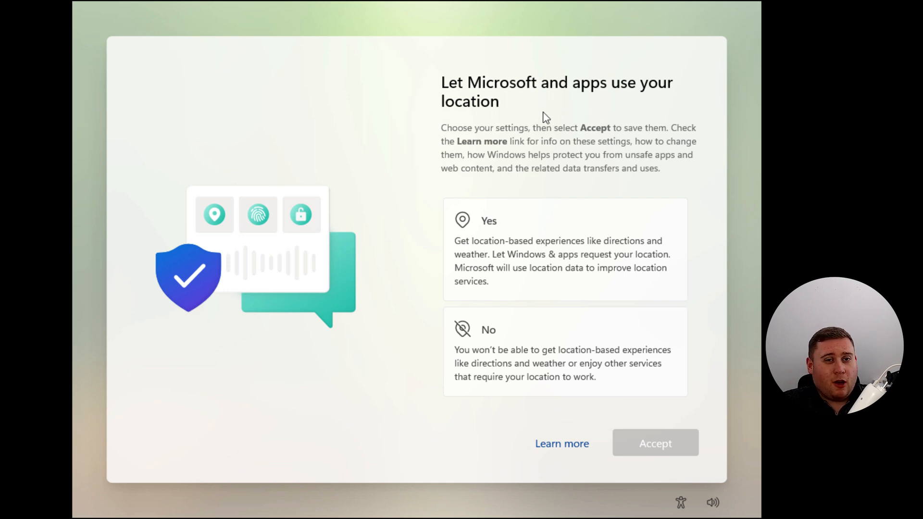
{"action": "left_click", "coordinate": [564, 351]}
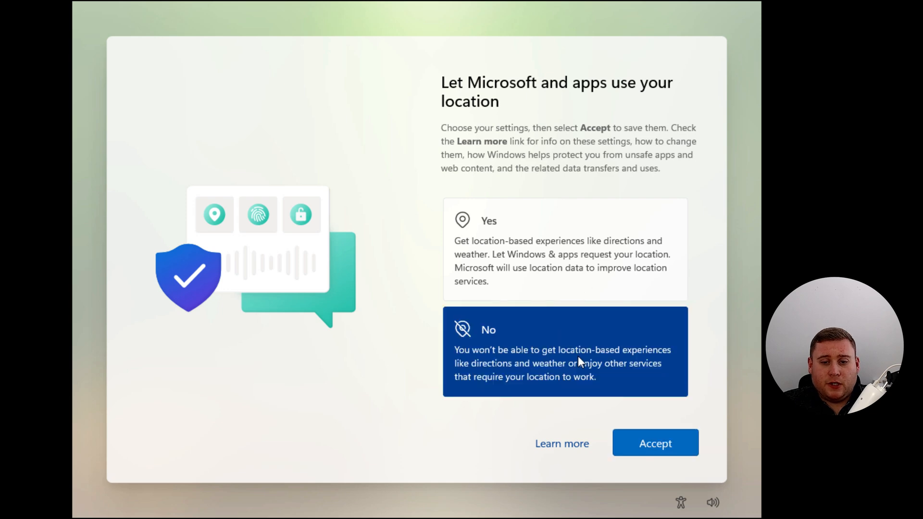
{"action": "left_click", "coordinate": [654, 443]}
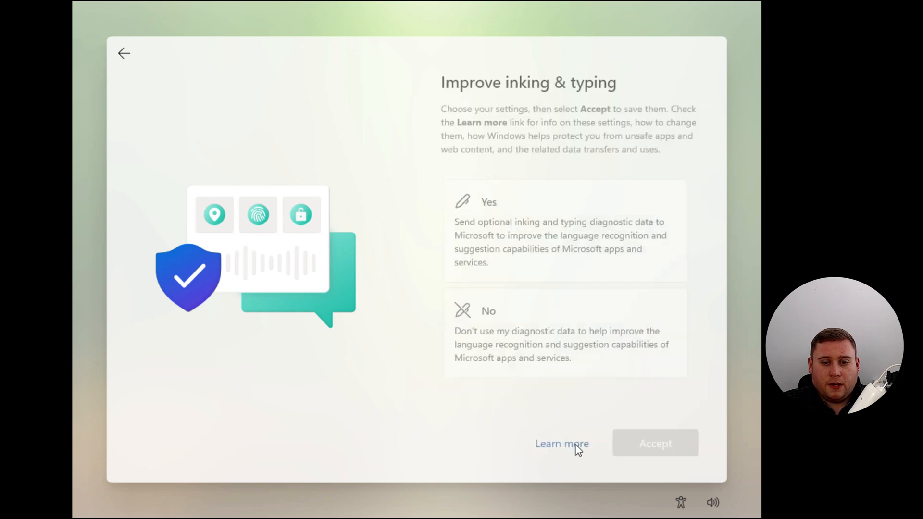
{"action": "left_click", "coordinate": [655, 444]}
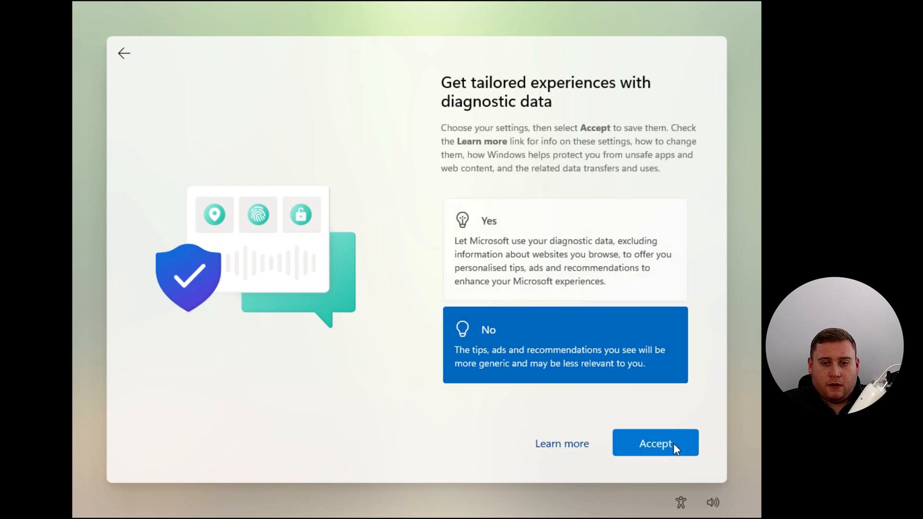
{"action": "left_click", "coordinate": [656, 443]}
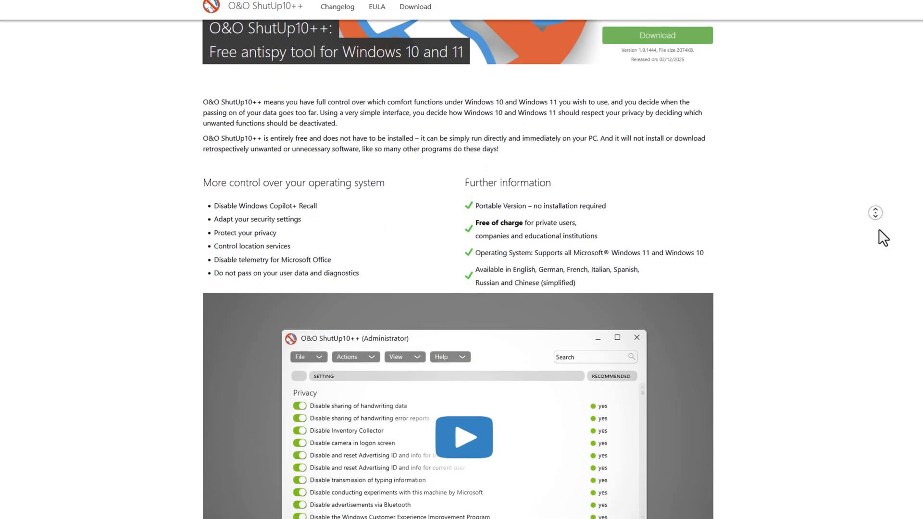
{"action": "scroll", "scroll_direction": "down", "scroll_amount": 3}
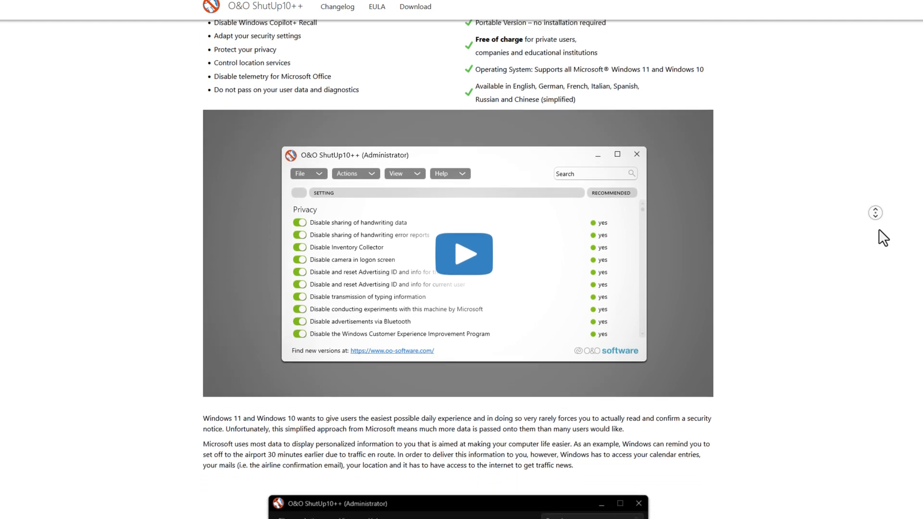
{"action": "scroll", "scroll_direction": "down", "scroll_amount": 3}
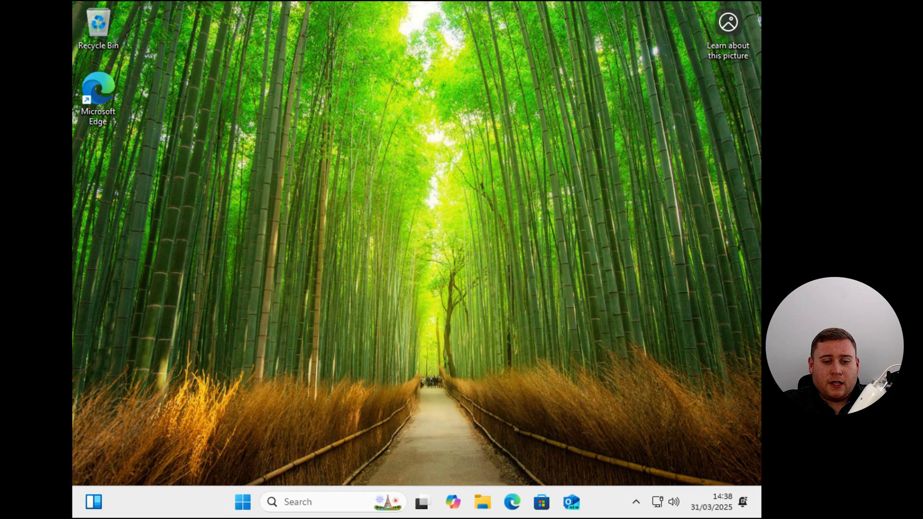
Open the Start menu's Matthew account card showing a local account
{"action": "left_click", "coordinate": [242, 501]}
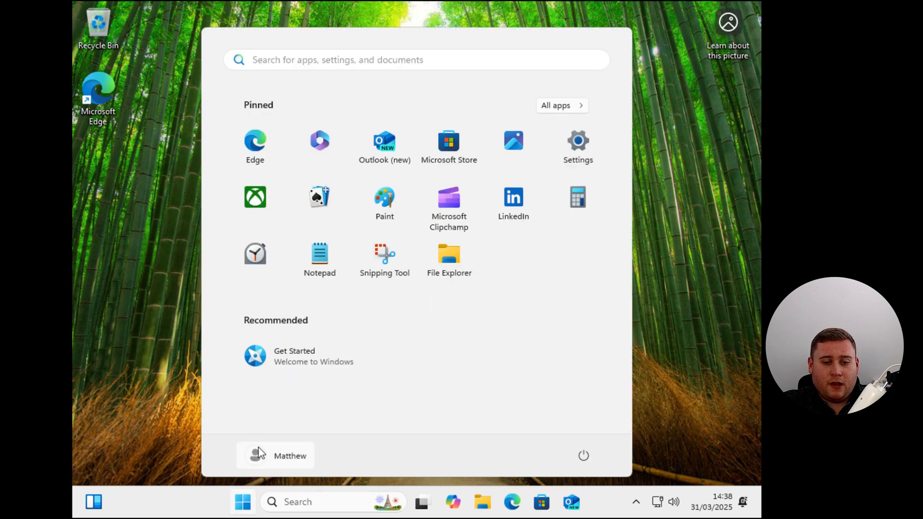
{"action": "left_click", "coordinate": [289, 455]}
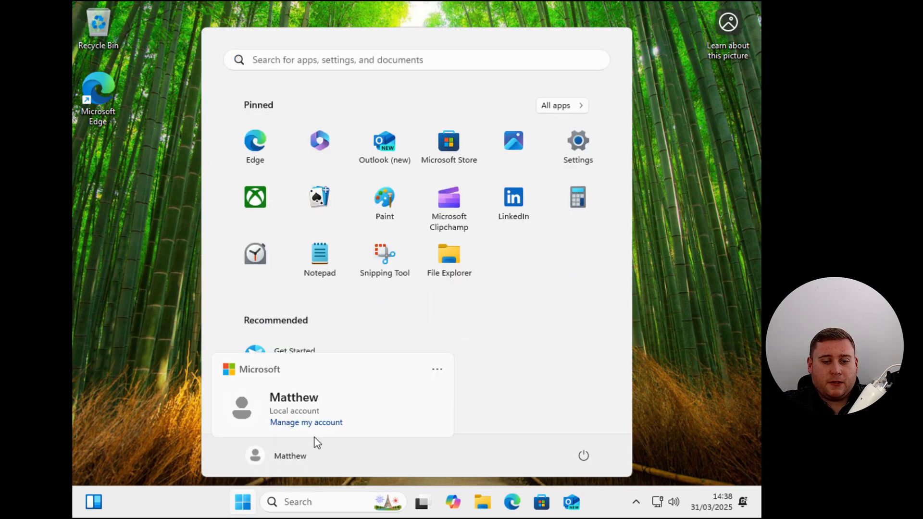